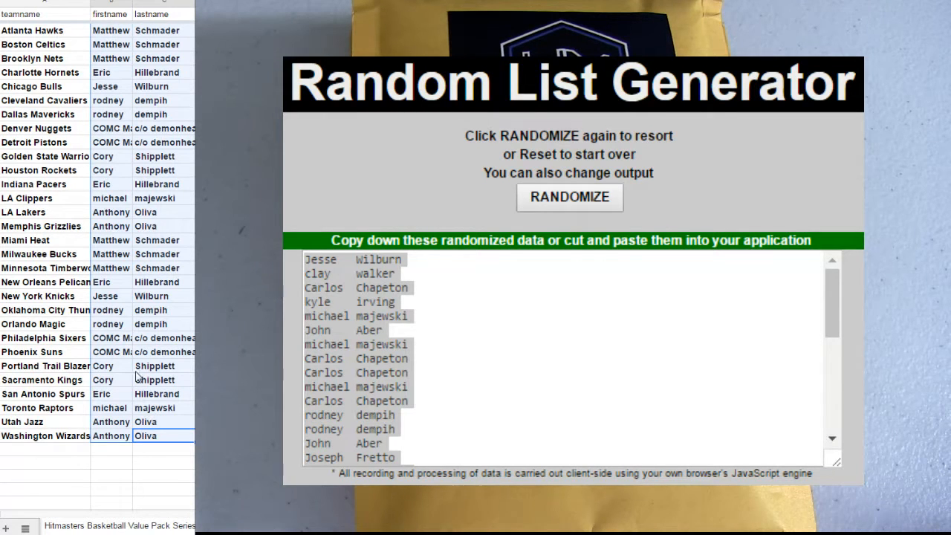
pyautogui.moveTo(122, 52)
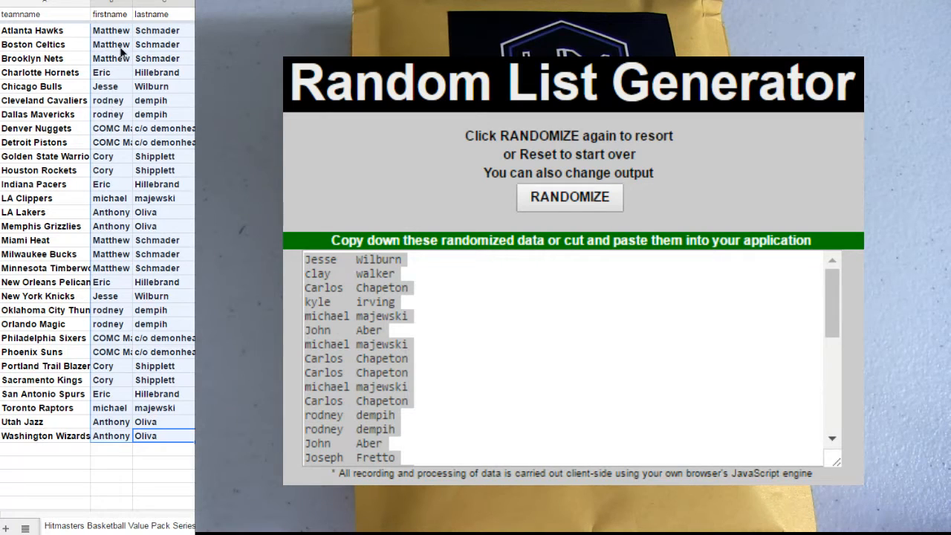
# Step: Reshuffle the name list and select the shuffled names for copying
pyautogui.rightClick(122, 51)
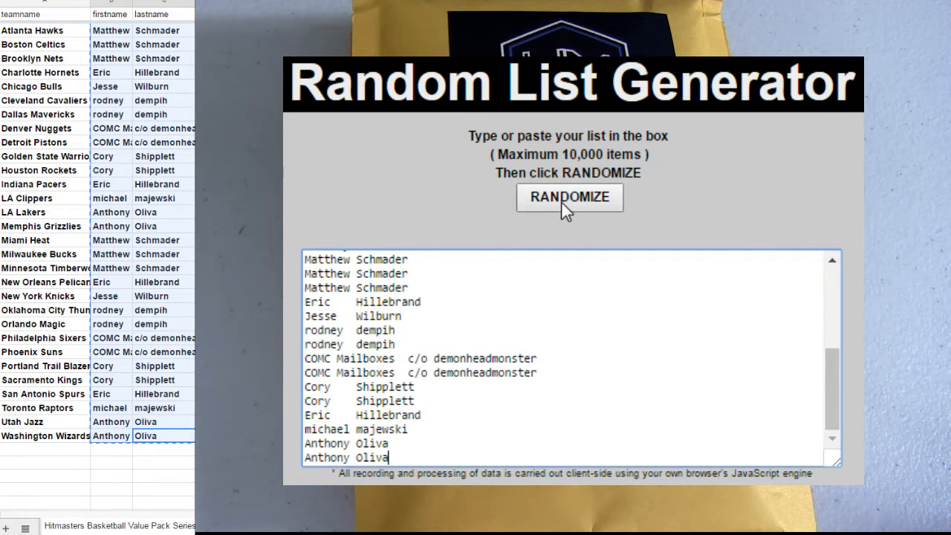
pyautogui.click(570, 197)
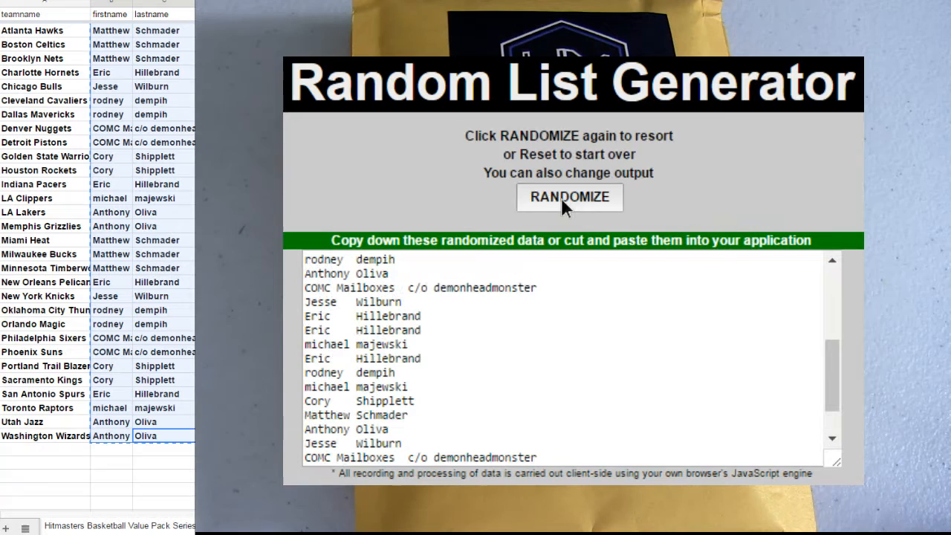
pyautogui.click(570, 197)
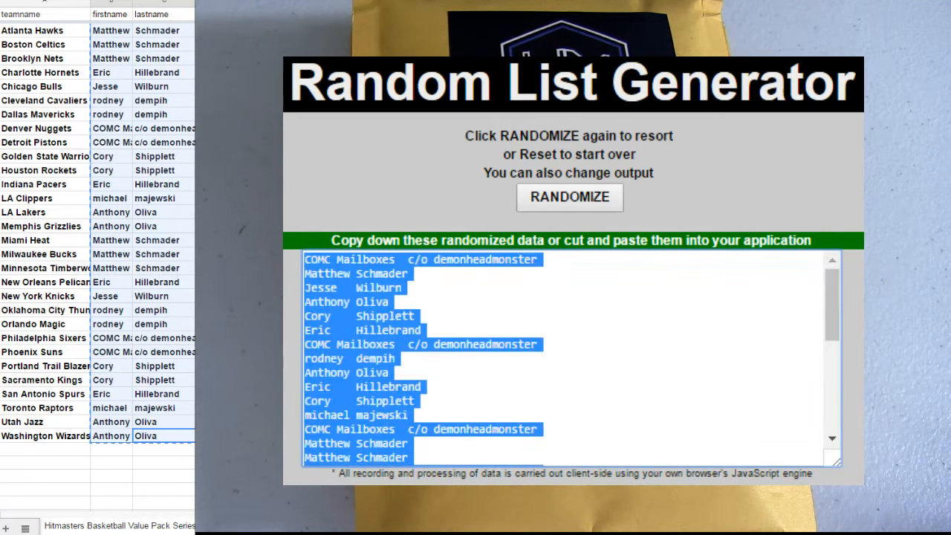
pyautogui.moveTo(407, 368)
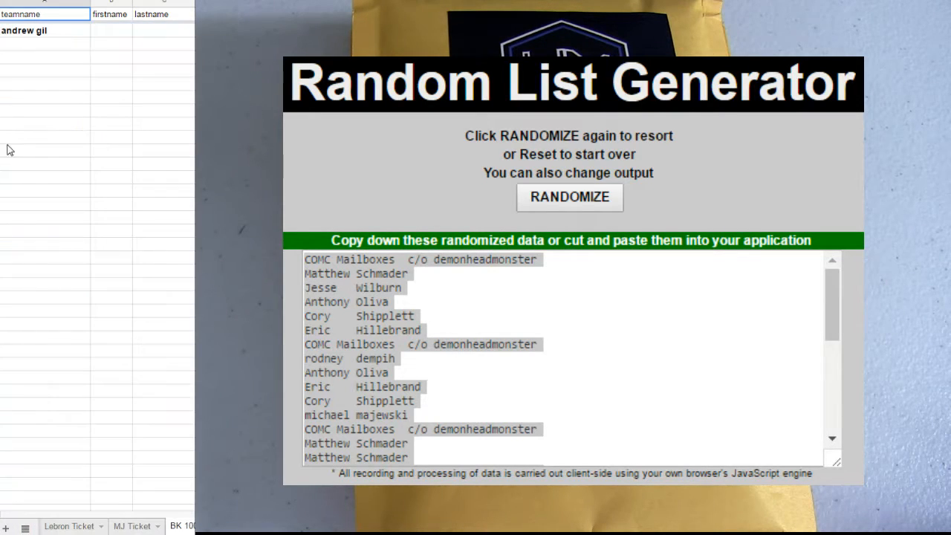
pyautogui.click(45, 45)
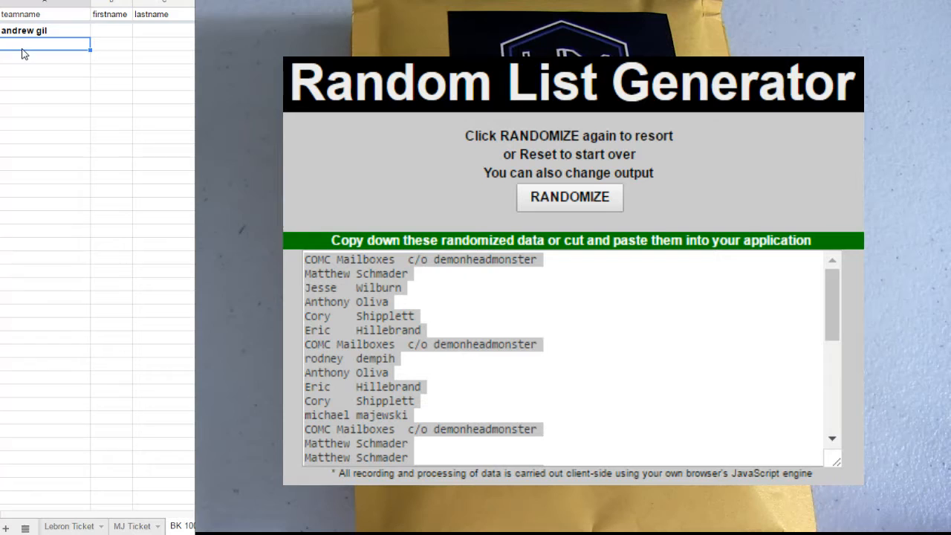
pyautogui.write('demonhea')
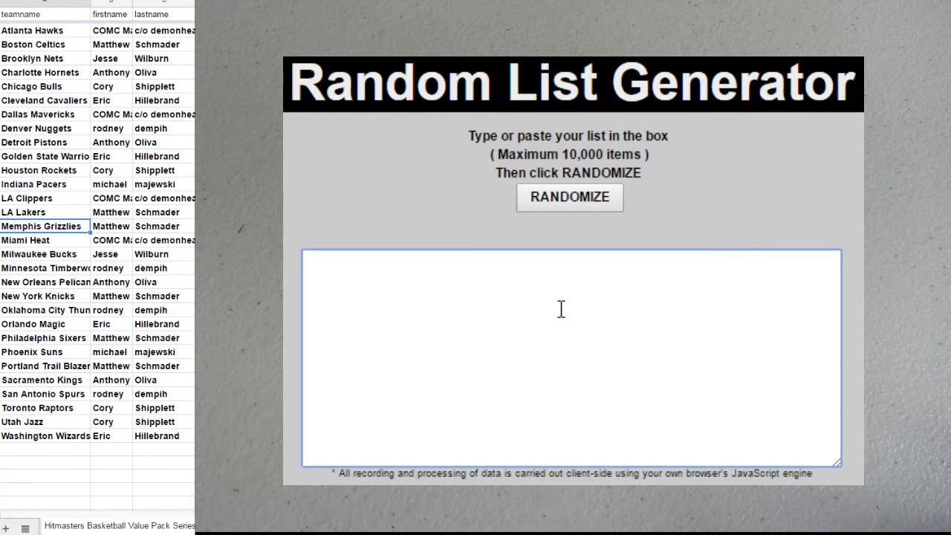
# Step: Enter the short char/hou team list and randomize it twice
pyautogui.write('char')
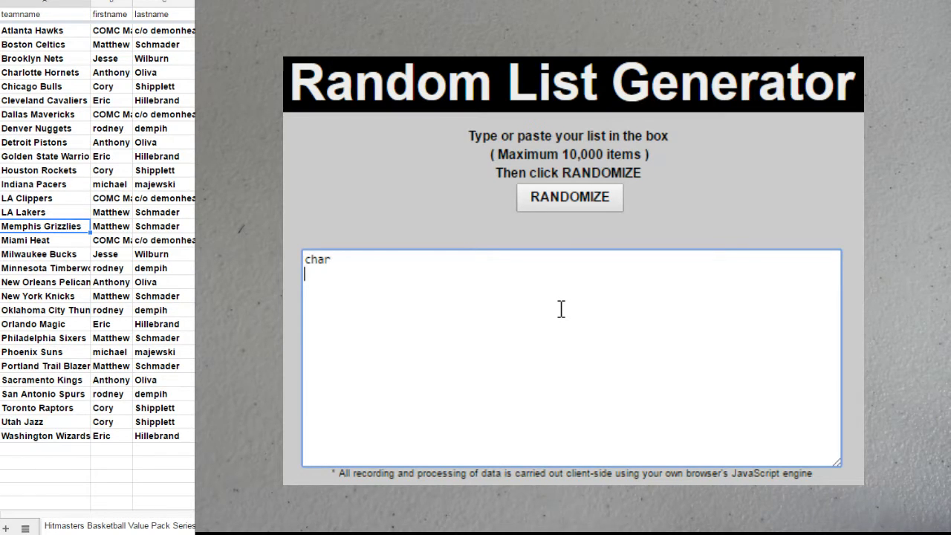
pyautogui.write('hou')
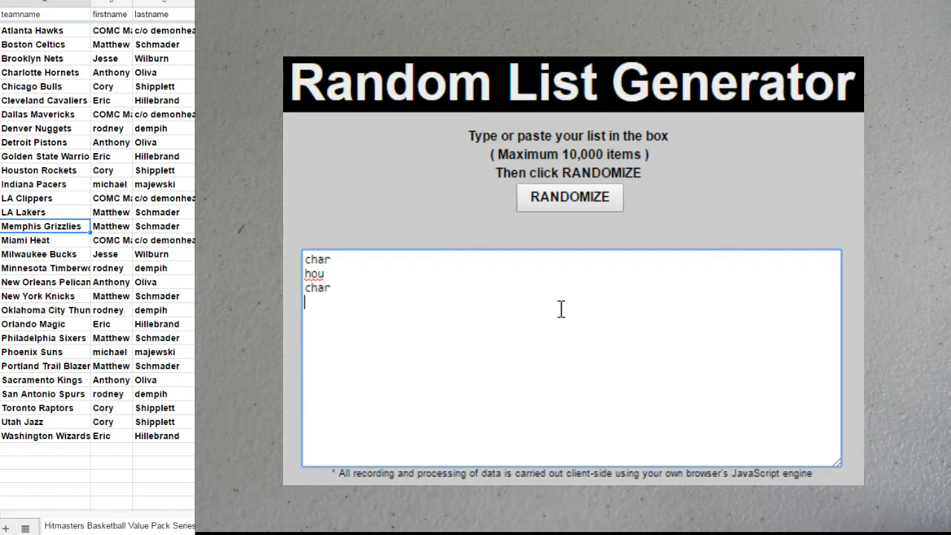
pyautogui.write('hou')
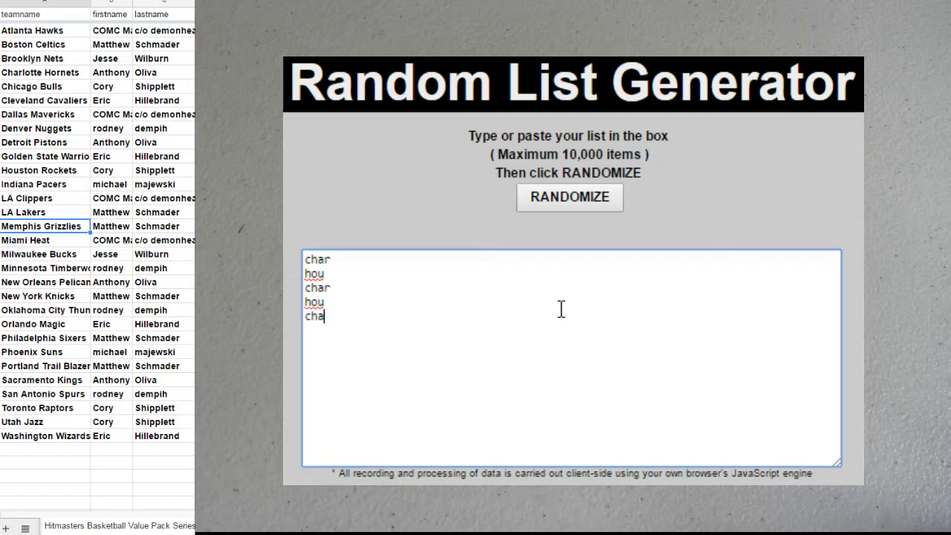
pyautogui.write('r')
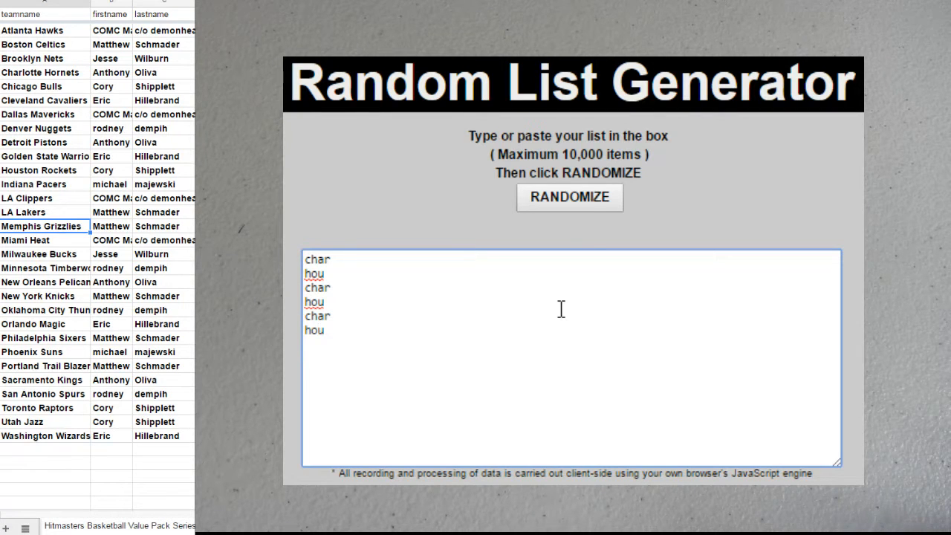
pyautogui.click(569, 196)
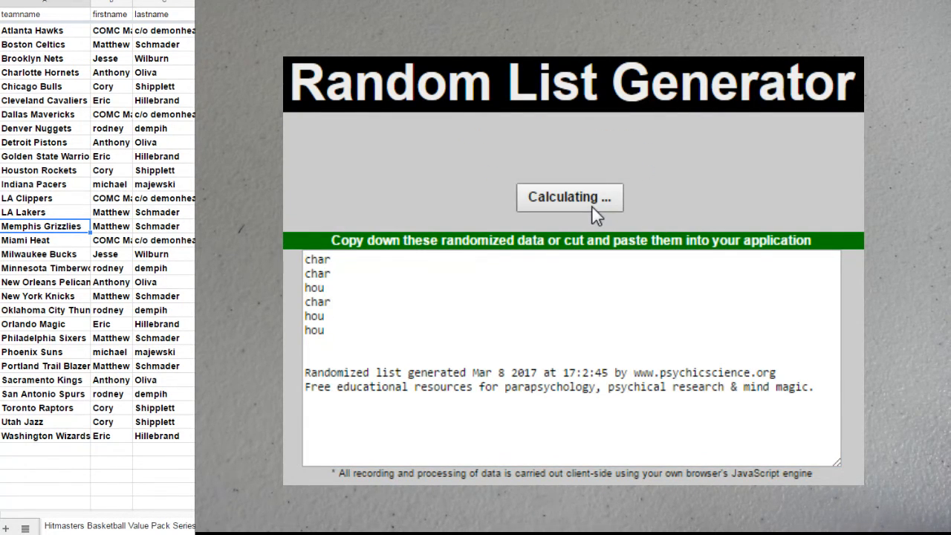
pyautogui.click(570, 196)
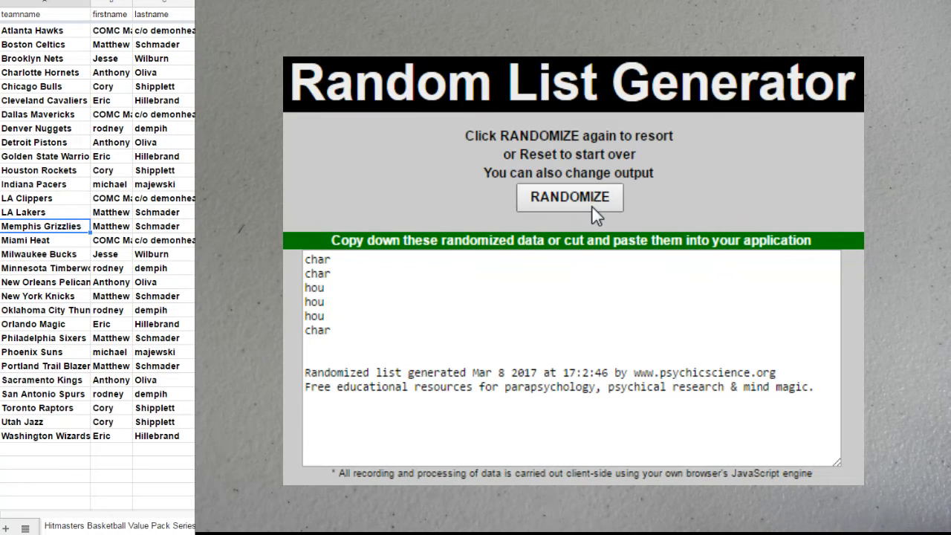